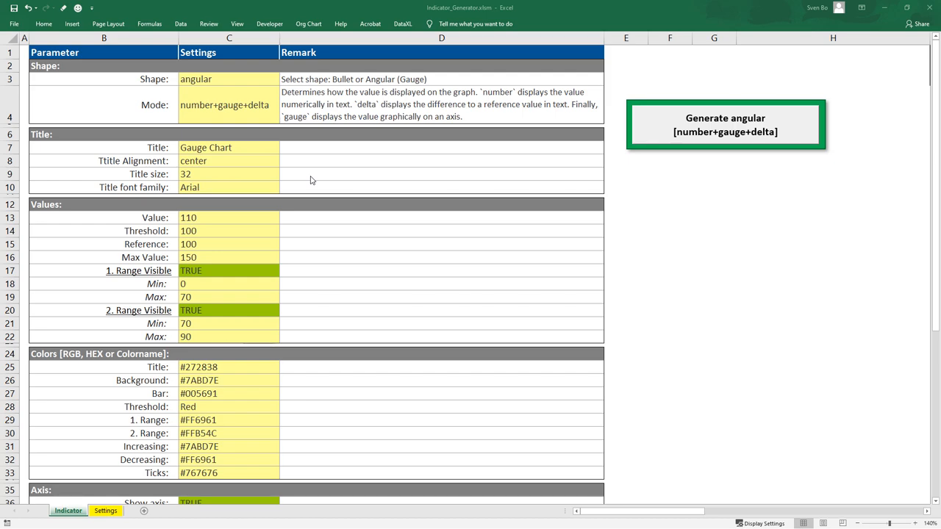
Generate the angular gauge chart showing 110 with a 10% increase
left_click(442, 187)
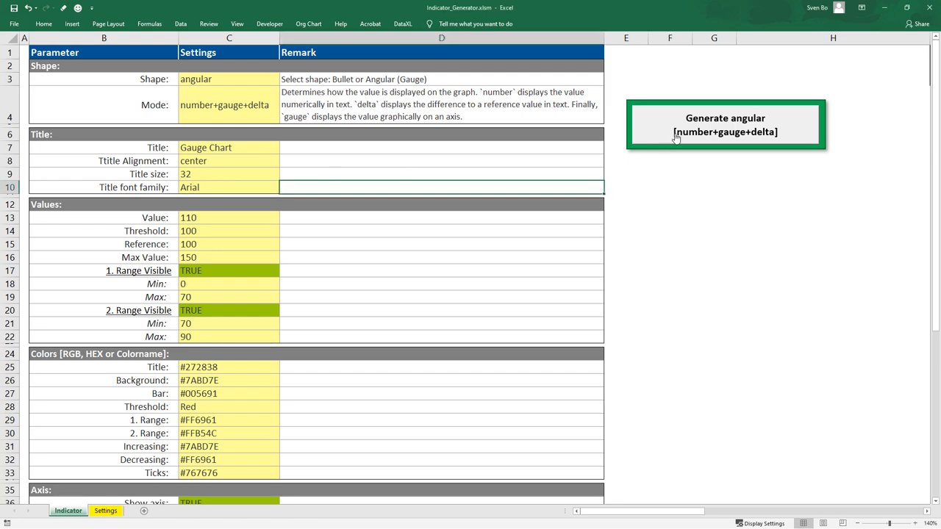
left_click(725, 123)
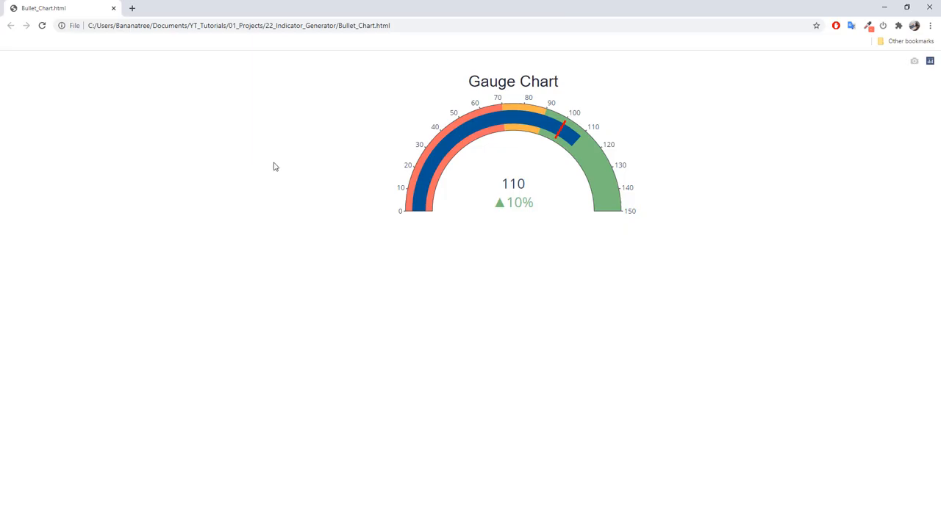
mouse_move(236, 197)
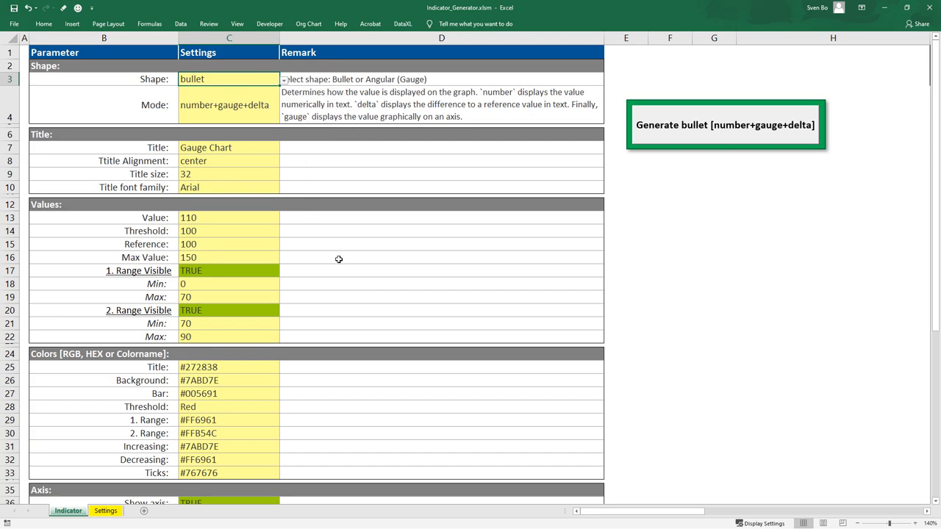
Scroll down the settings sheet toward the bullet chart options
scroll("down", 3)
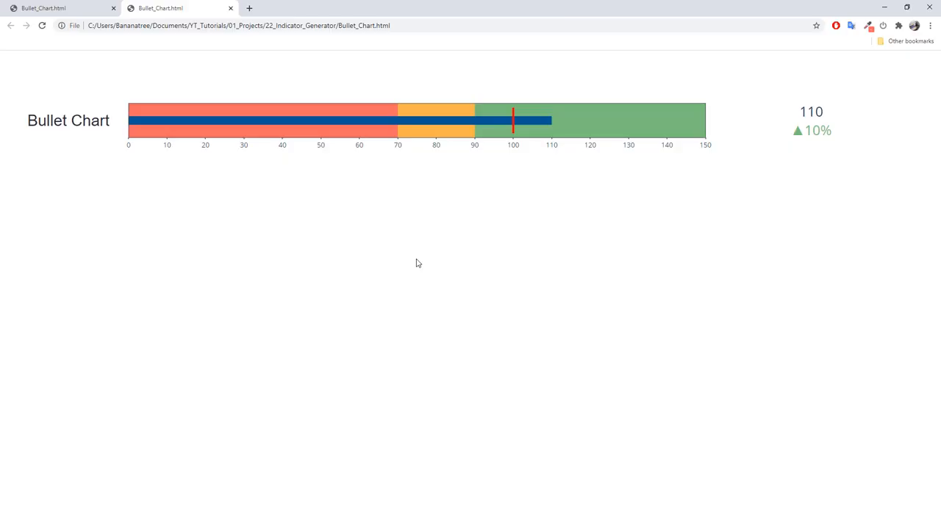
mouse_move(394, 247)
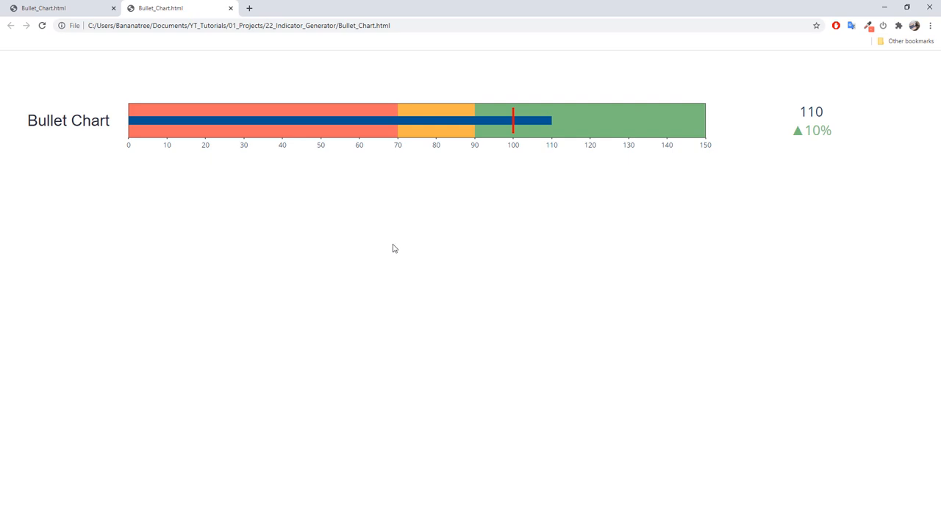
mouse_move(74, 186)
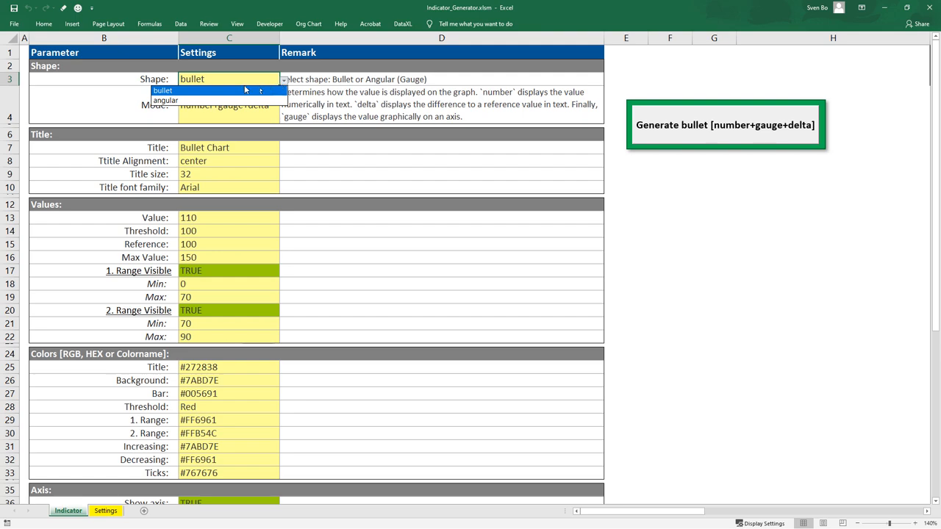
Set Shape to angular and change the title in C7 to 'Gauge Chart'
left_click(169, 100)
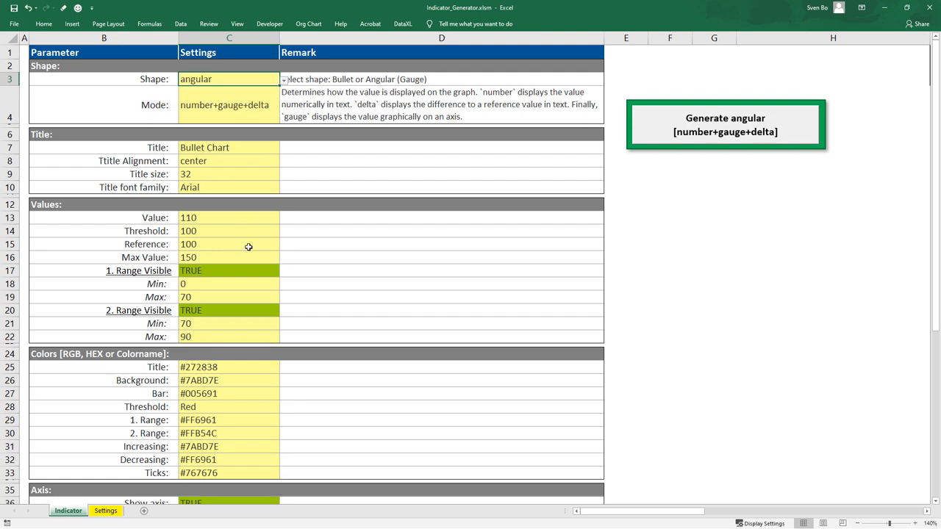
double_click(205, 147)
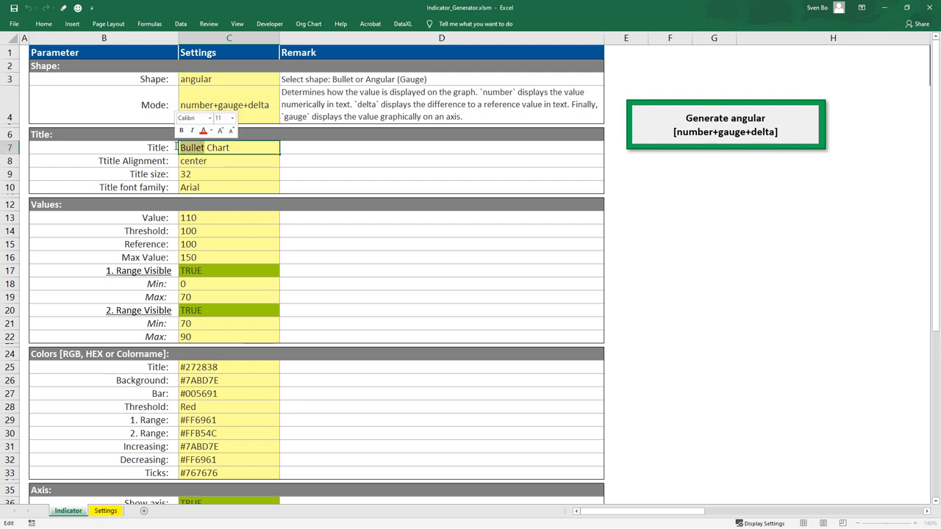
type("Gauge Chart")
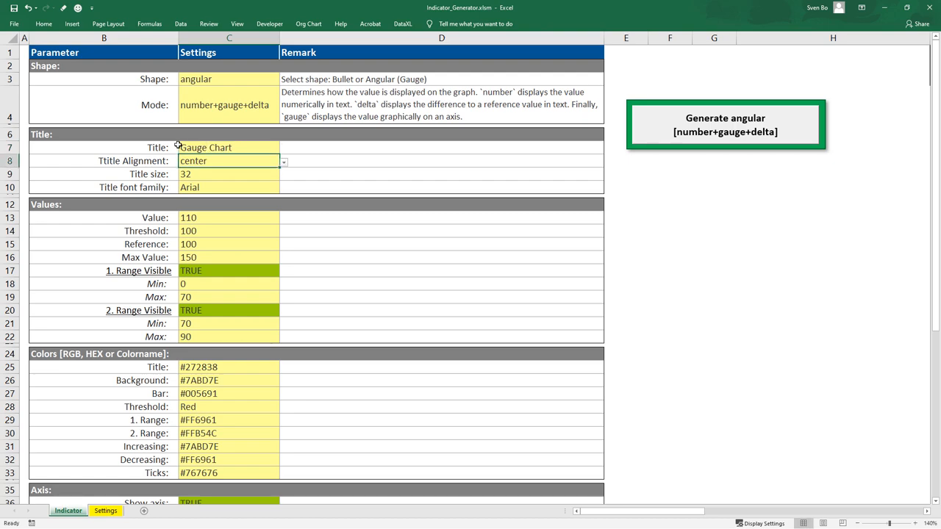
mouse_move(369, 235)
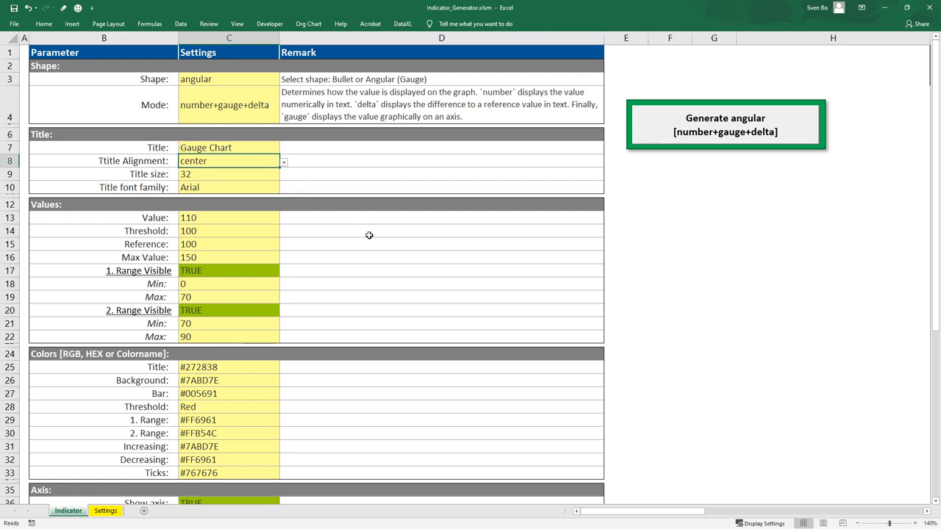
left_click(725, 124)
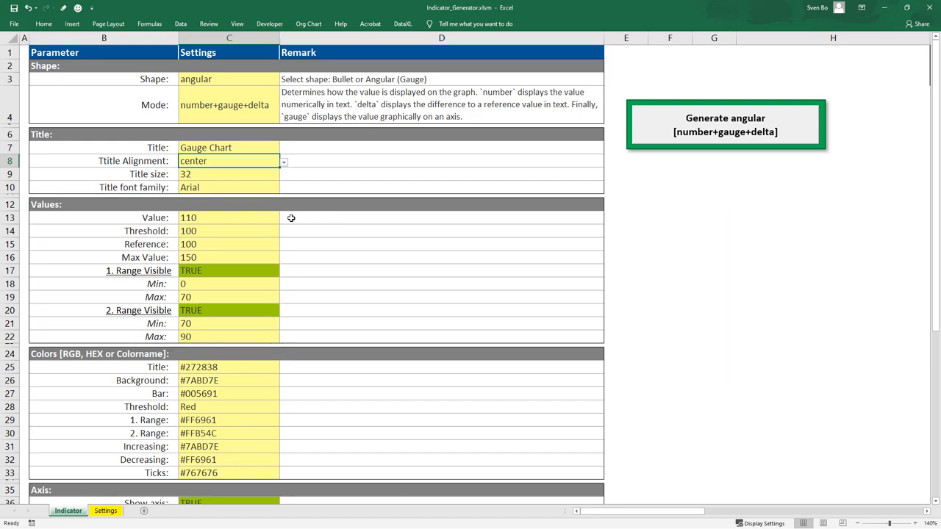
left_click(283, 310)
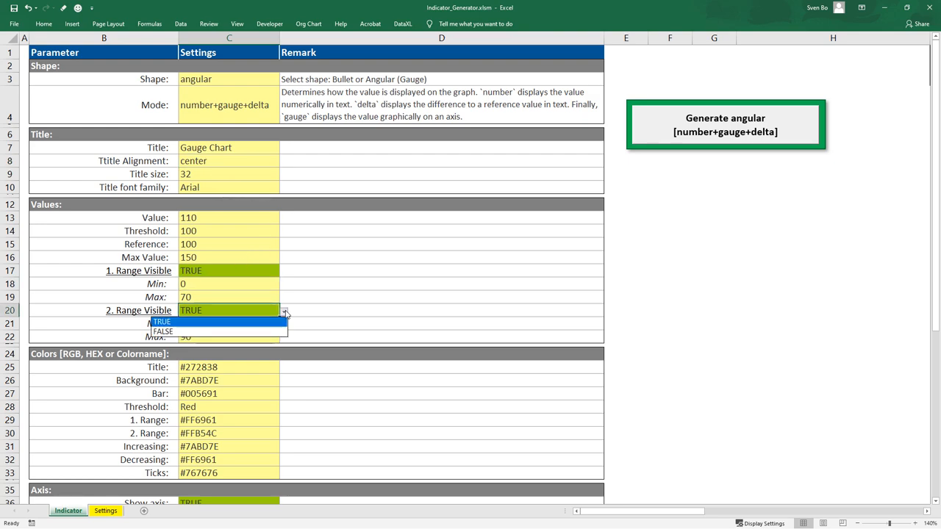
left_click(164, 332)
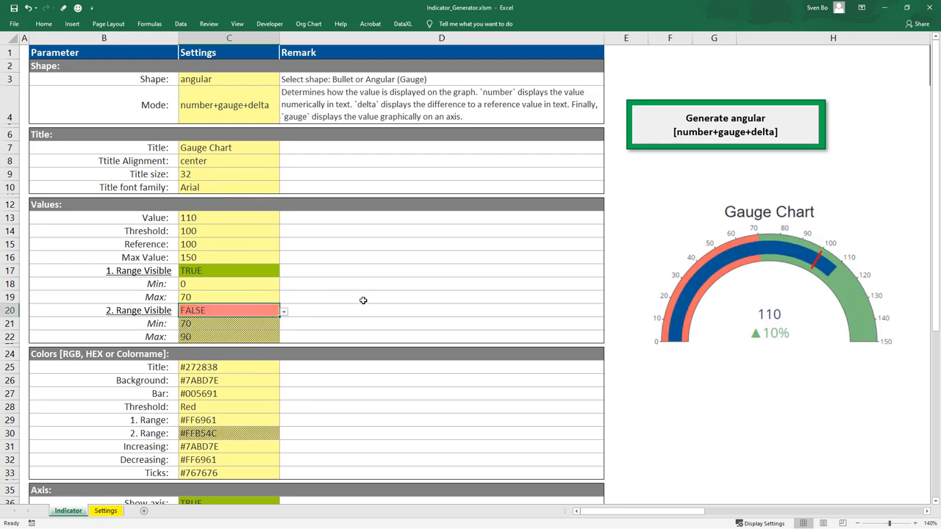
left_click(365, 297)
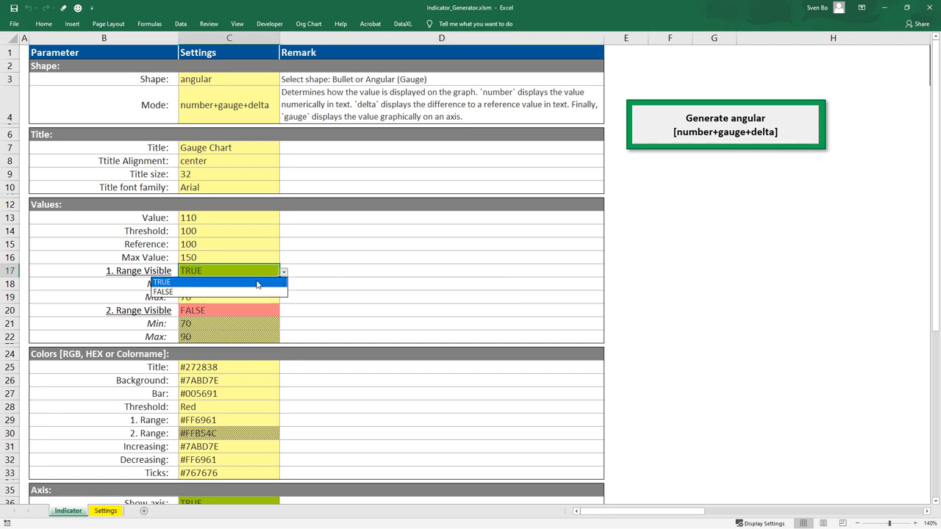
left_click(162, 291)
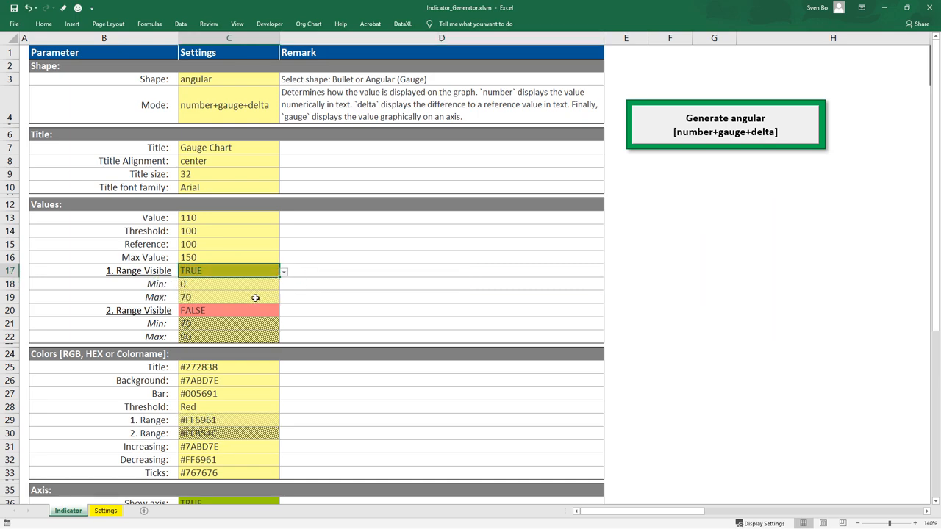
left_click(285, 310)
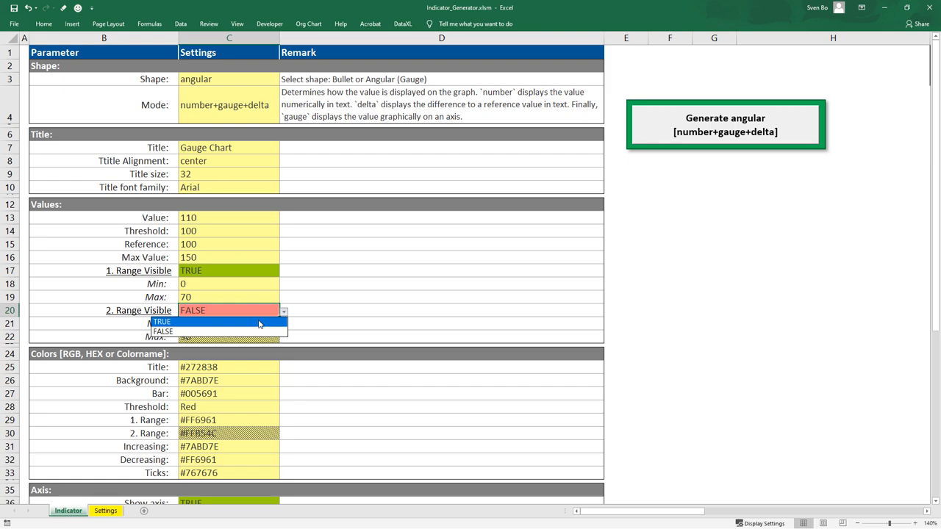
left_click(163, 320)
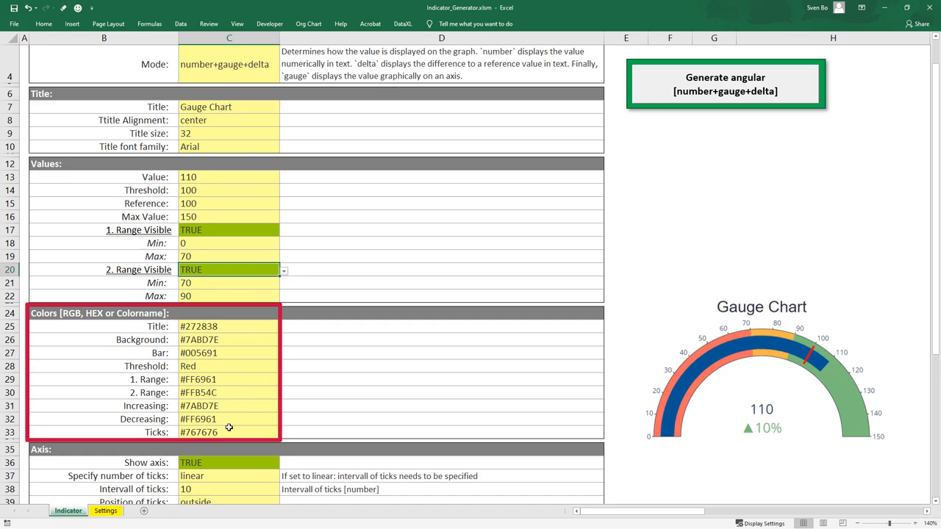
scroll("down", 3)
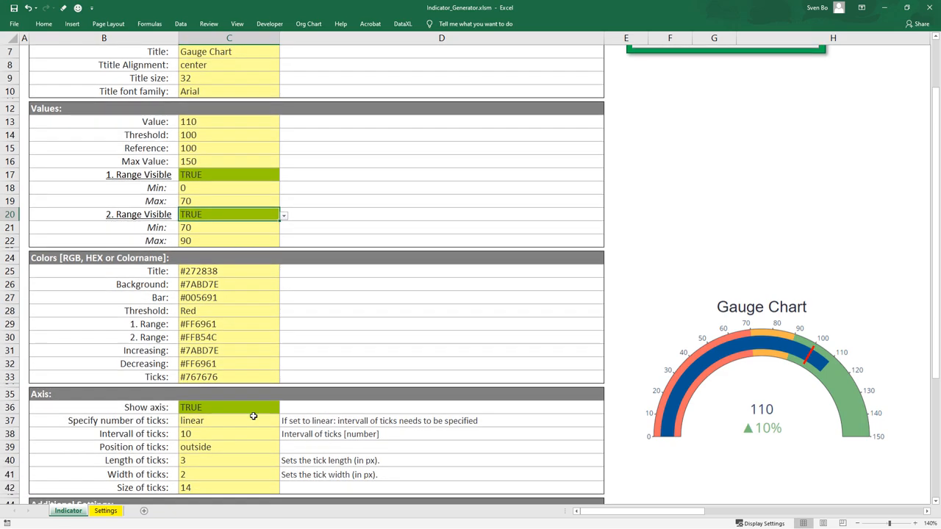
scroll("down", 3)
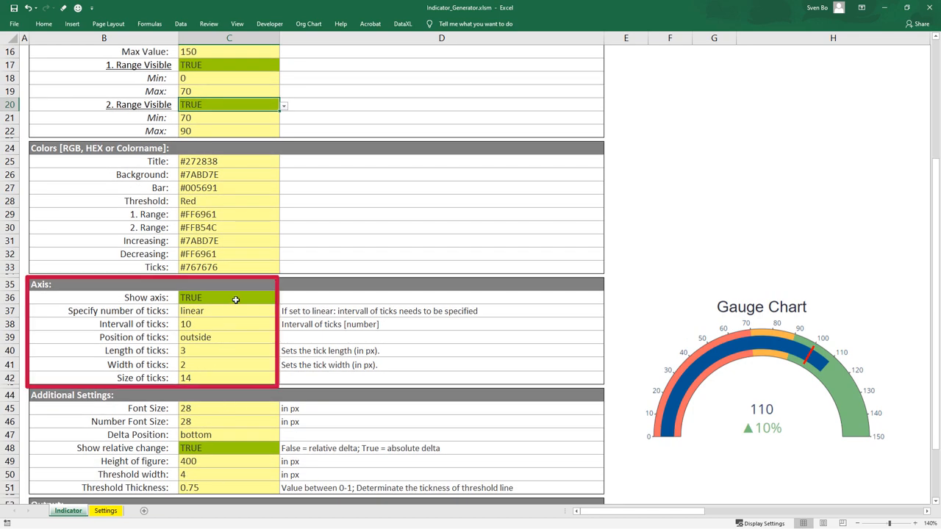
left_click(278, 297)
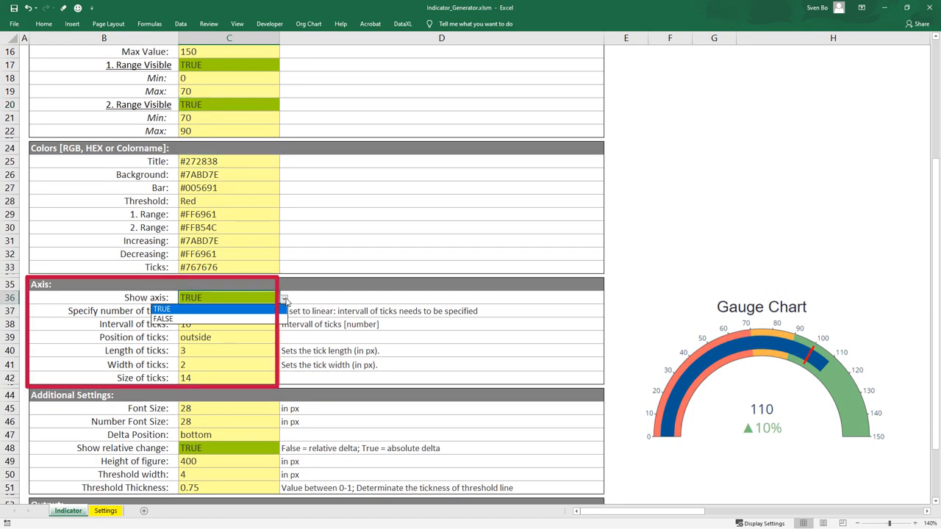
left_click(164, 319)
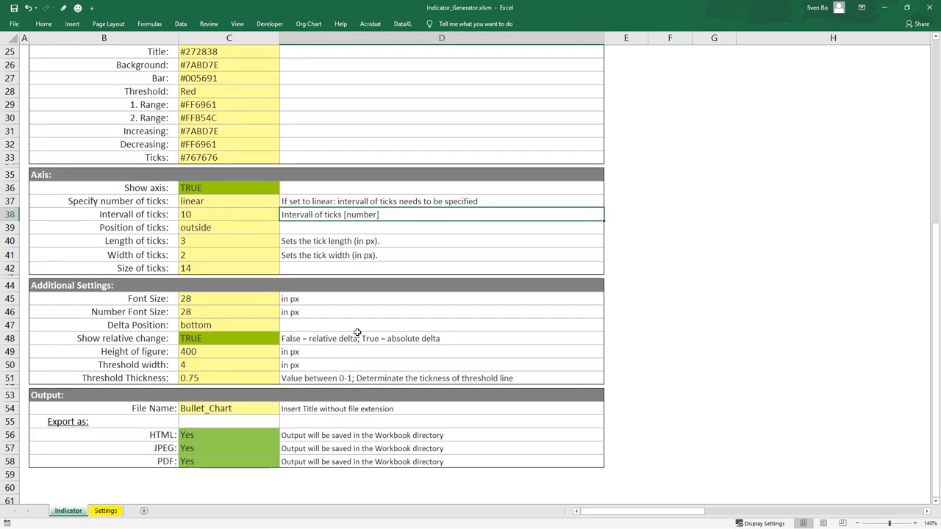
mouse_move(356, 327)
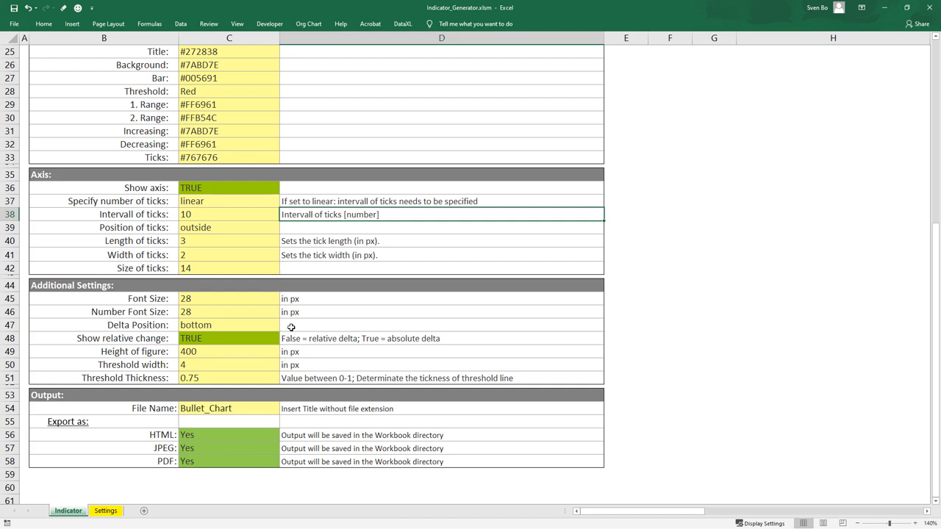
mouse_move(279, 408)
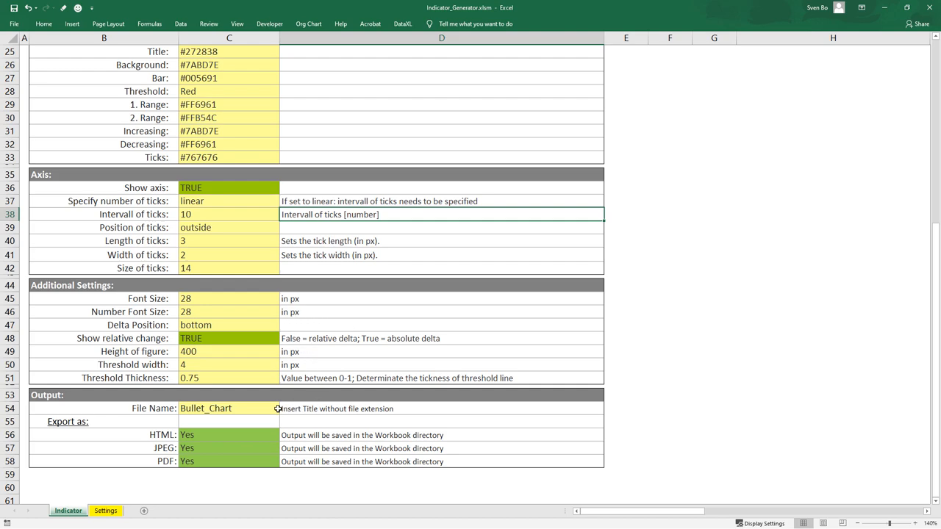
mouse_move(246, 408)
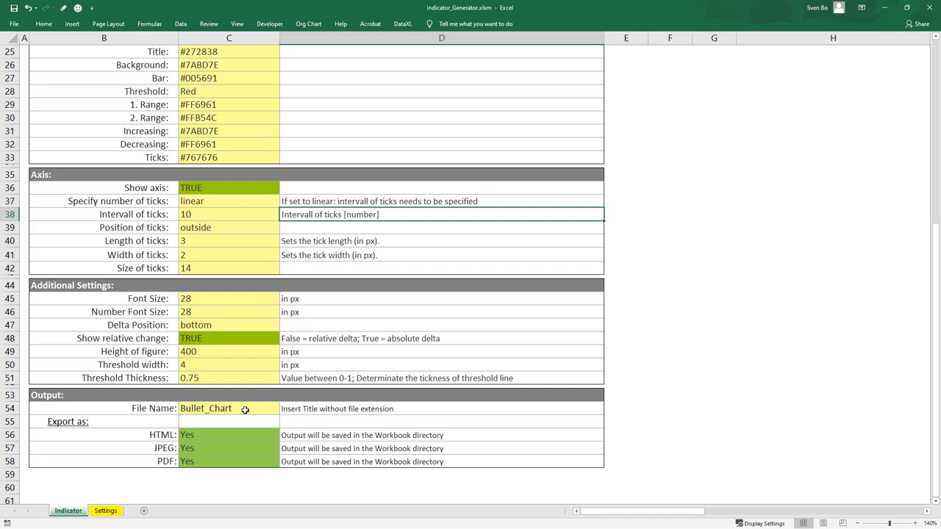
Set JPEG export to No, keeping HTML and PDF export on Yes
left_click(224, 449)
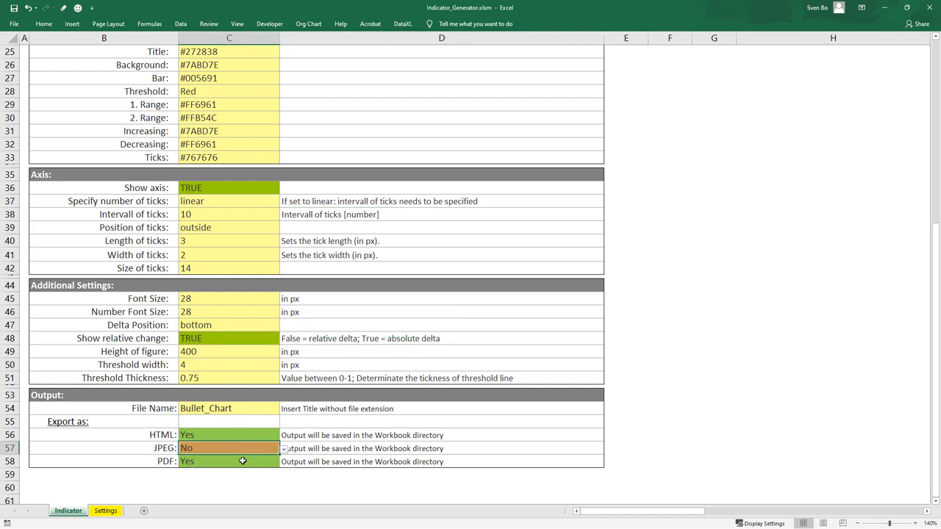
left_click(276, 462)
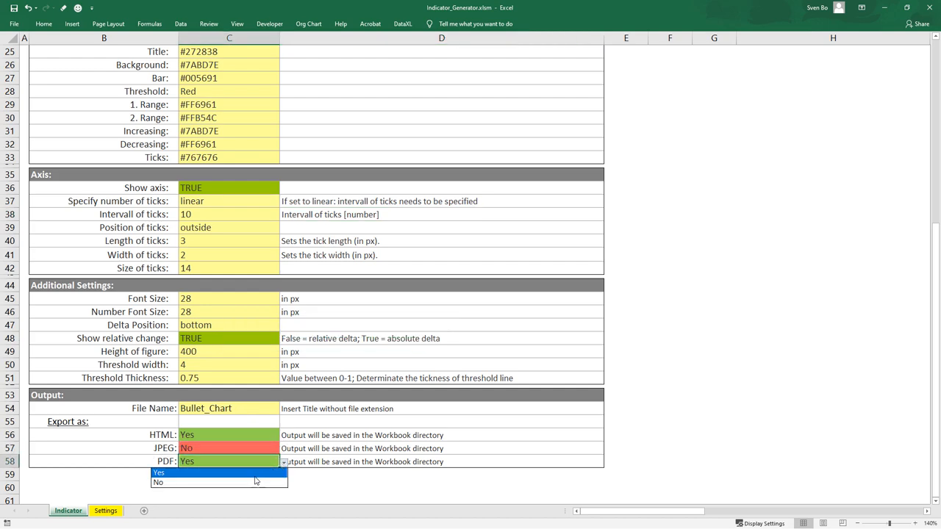
left_click(160, 477)
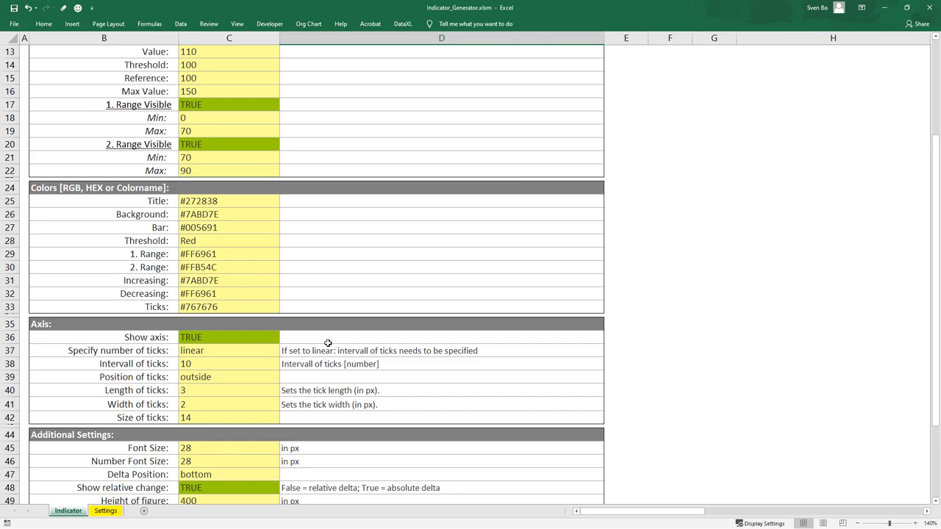
Set Title colour to the invalid value #2728388 and run the angular gauge generation
left_click(256, 200)
type("8")
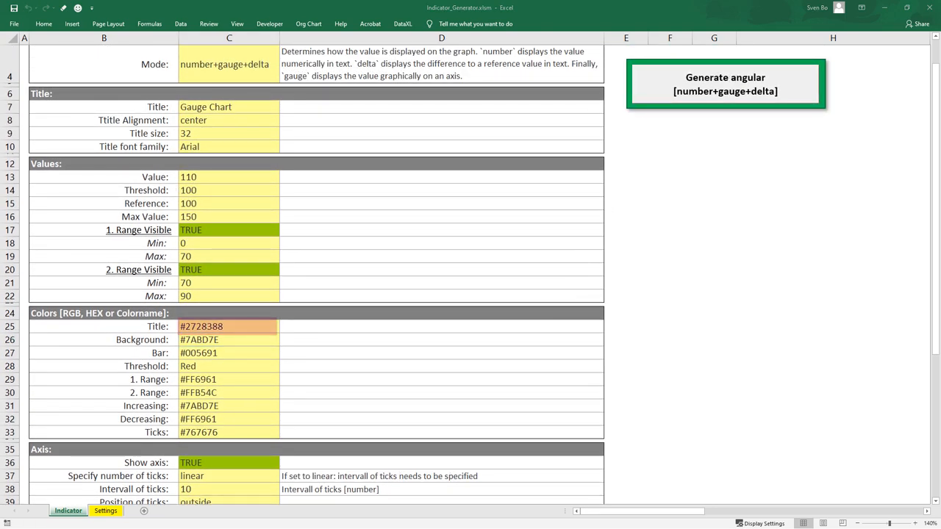
left_click(727, 84)
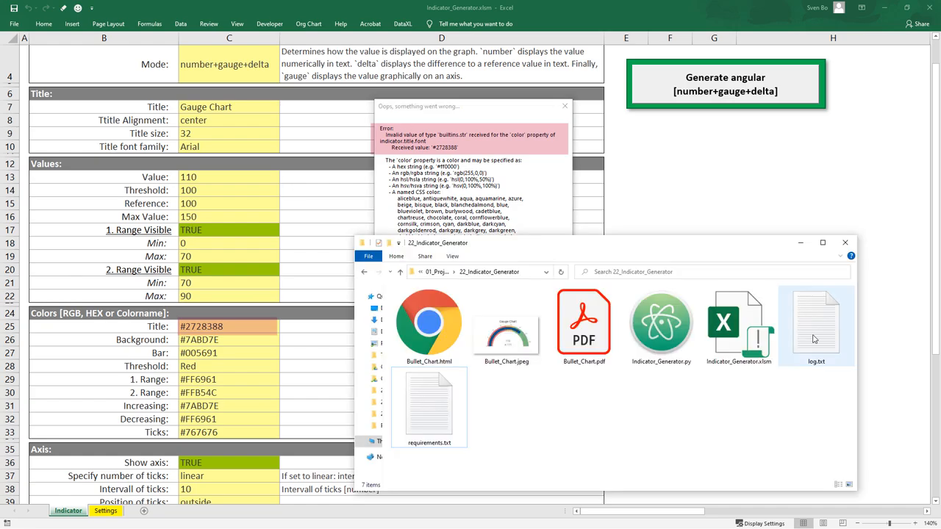
Open log.txt and highlight the rejected colour value in the error message
double_click(816, 327)
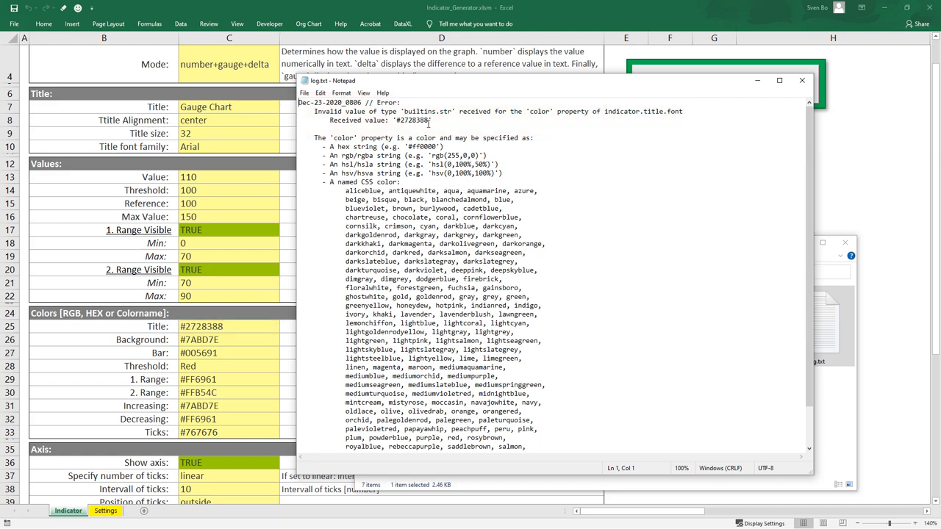
double_click(409, 120)
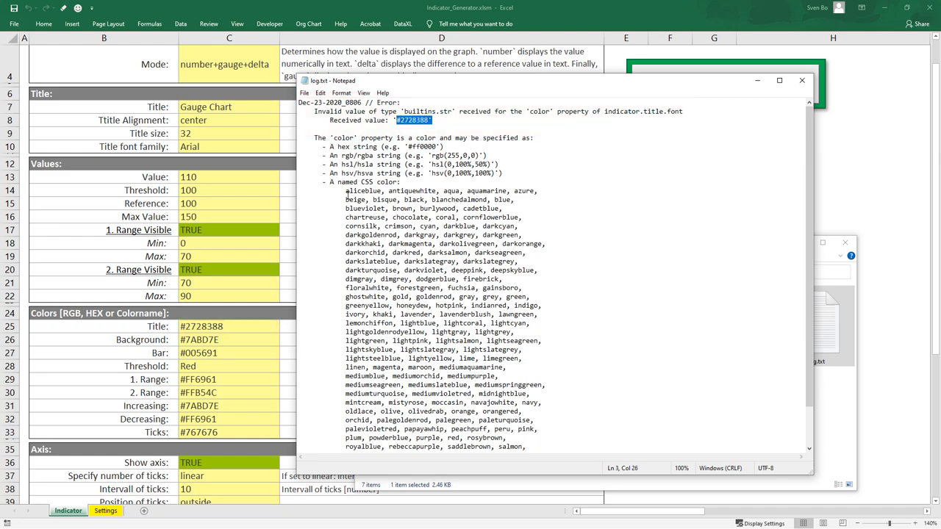
left_click(801, 79)
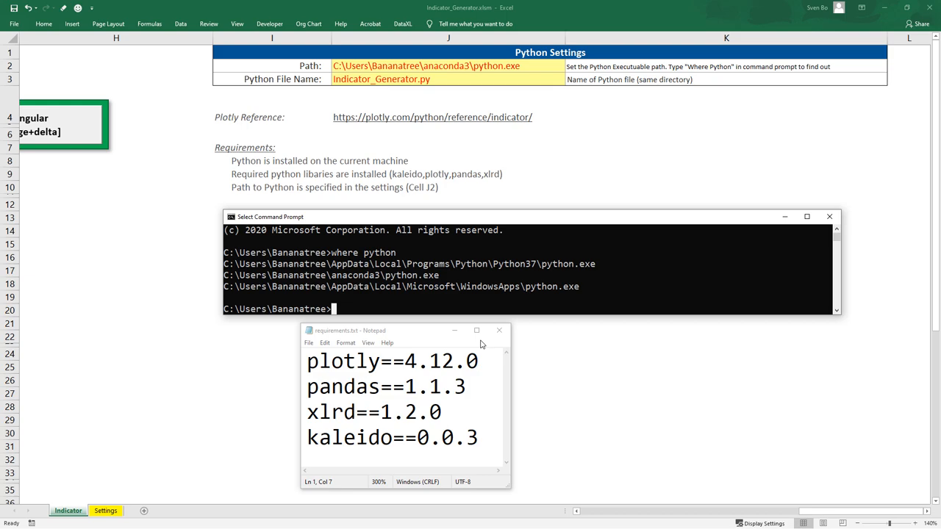
Run 'pip install -r requirements.txt' in Command Prompt to install the Python libraries
type("pip instal")
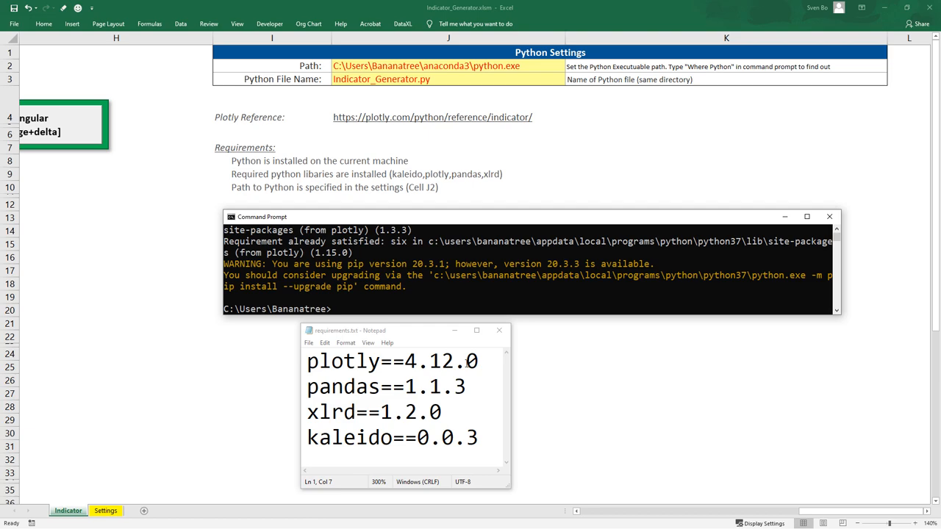
mouse_move(459, 331)
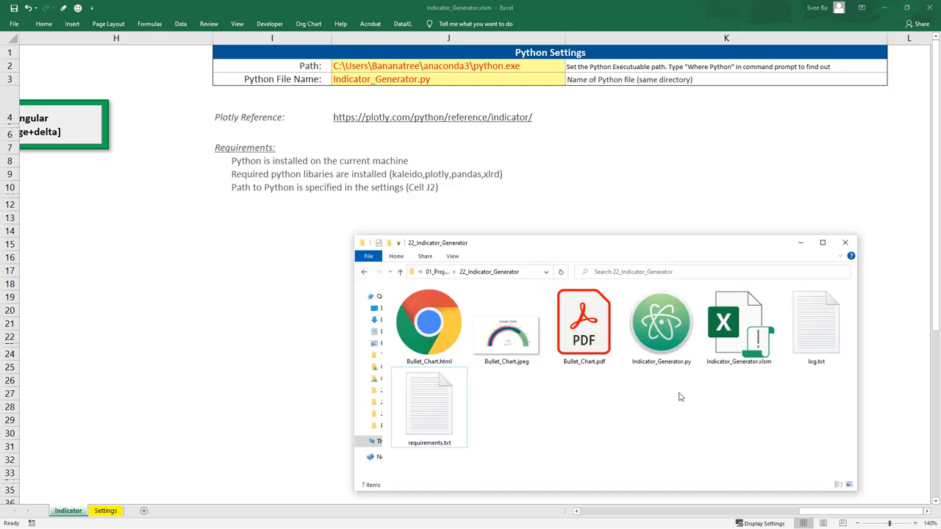
Open Indicator_Generator.py from File Explorer in the Atom editor
left_click(662, 324)
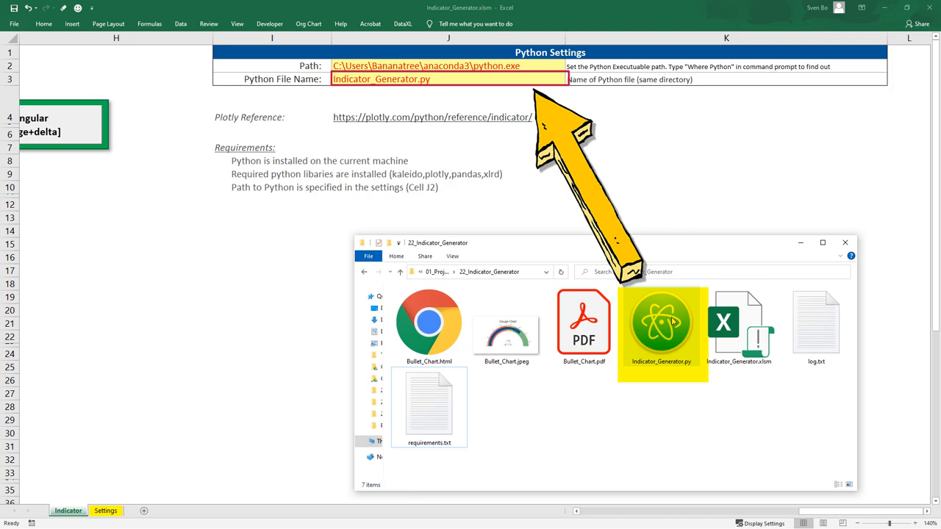
left_click(672, 322)
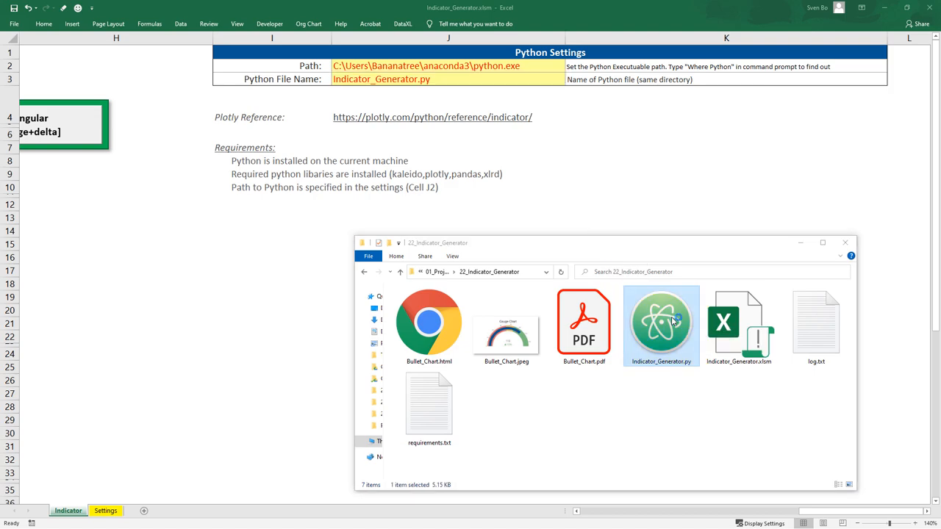
double_click(662, 325)
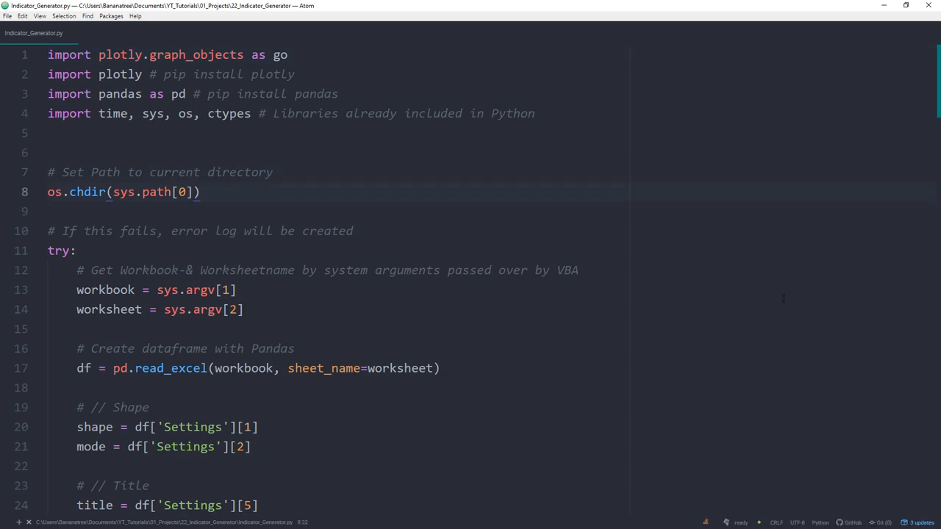
scroll("down", 3)
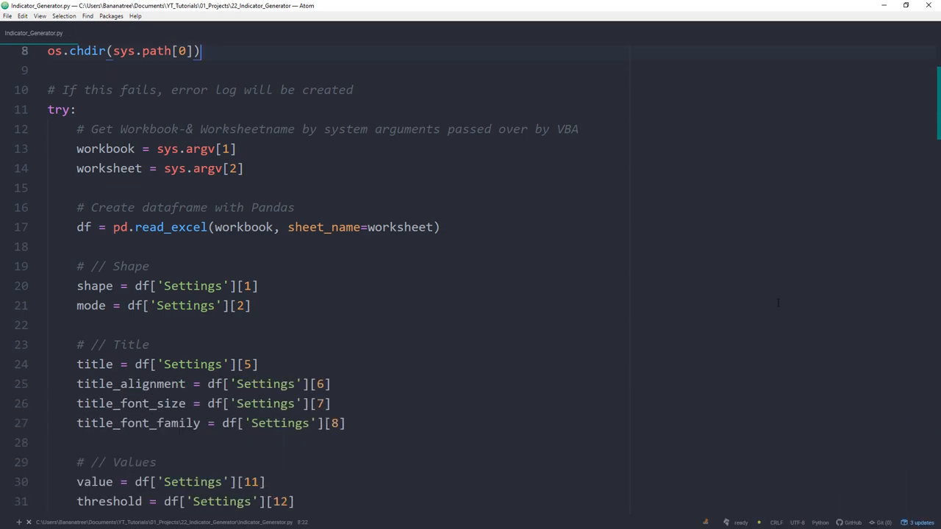
scroll("down", 3)
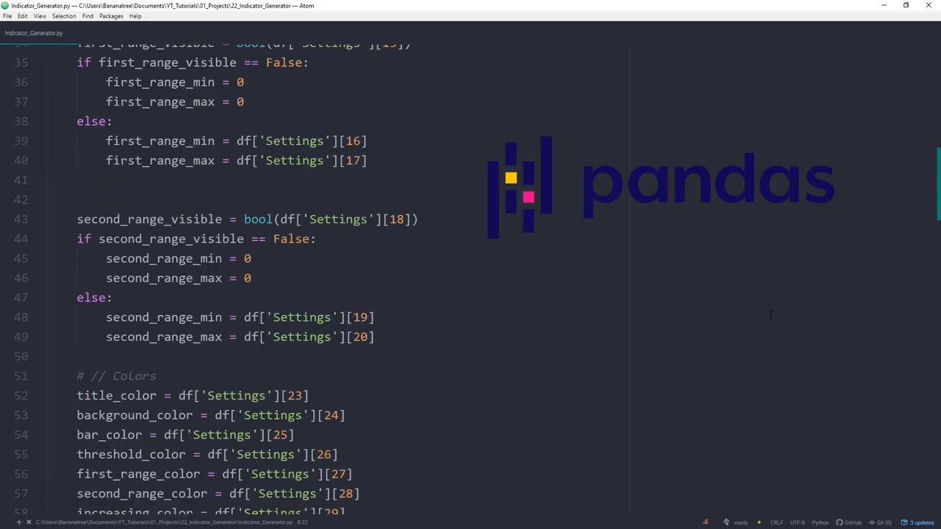
scroll("down", 3)
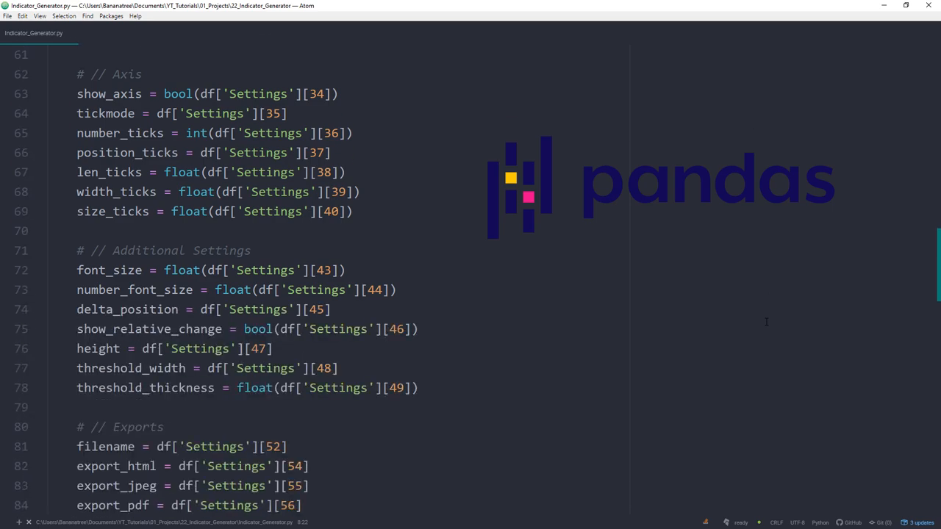
scroll("down", 3)
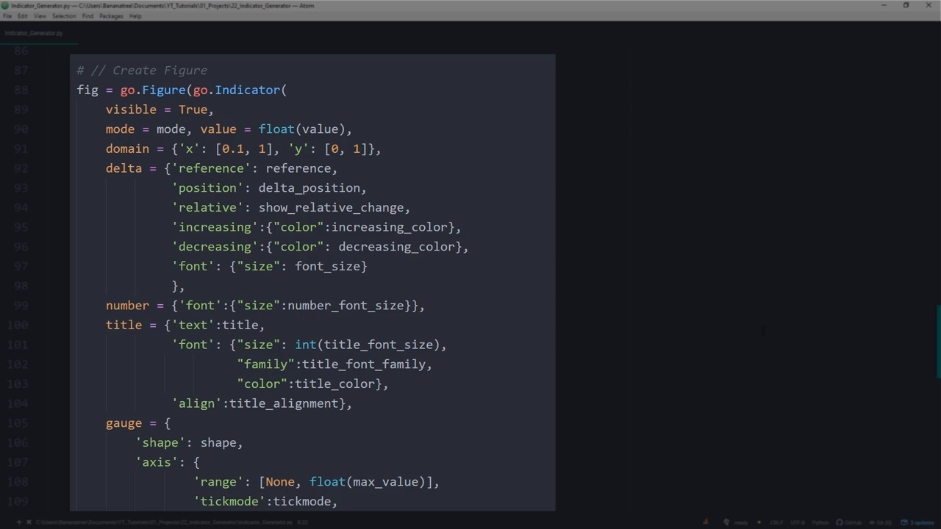
scroll("down", 3)
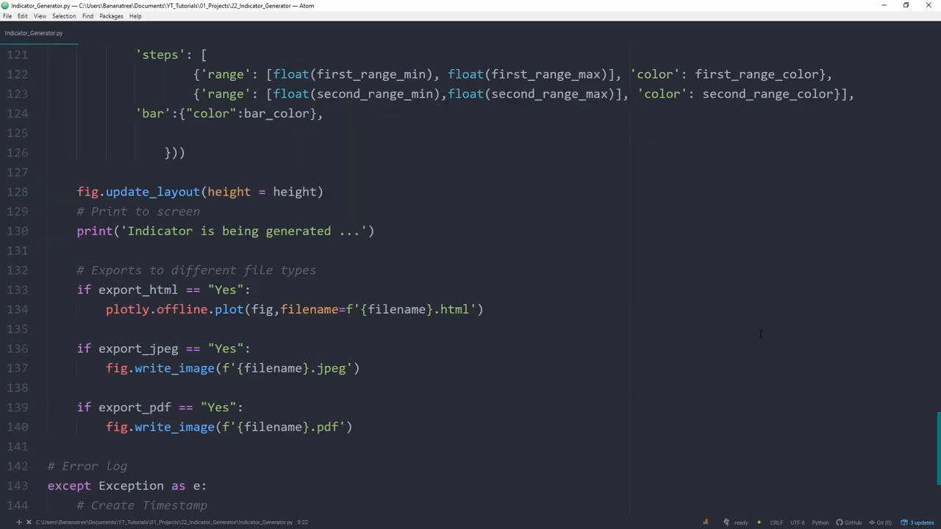